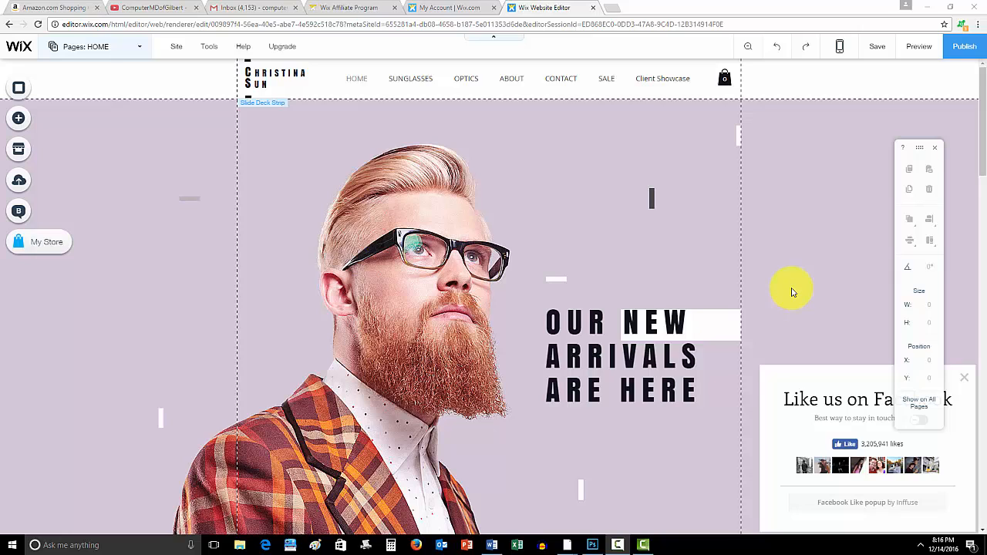
{"action": "mouse_move", "coordinate": [677, 461]}
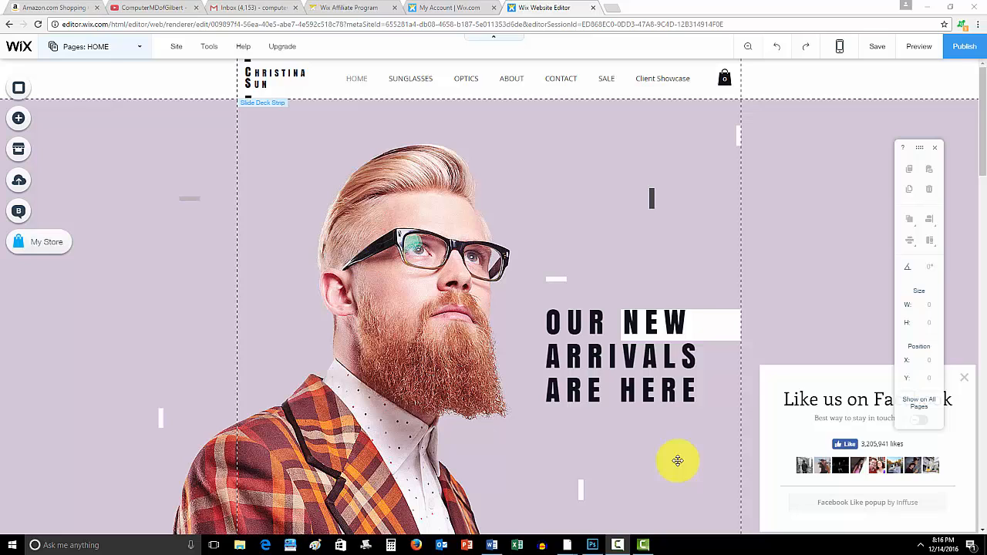
Step: Search the App Market for 'gift ca' to bring up Gift Card by Wix
{"action": "left_click_drag", "start_coordinate": [677, 461], "coordinate": [493, 389]}
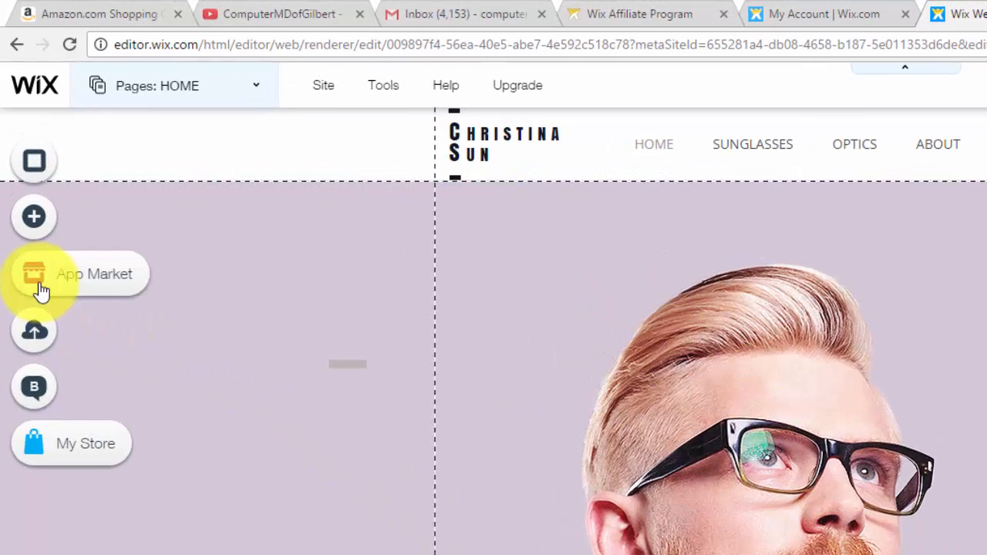
{"action": "left_click", "coordinate": [34, 274]}
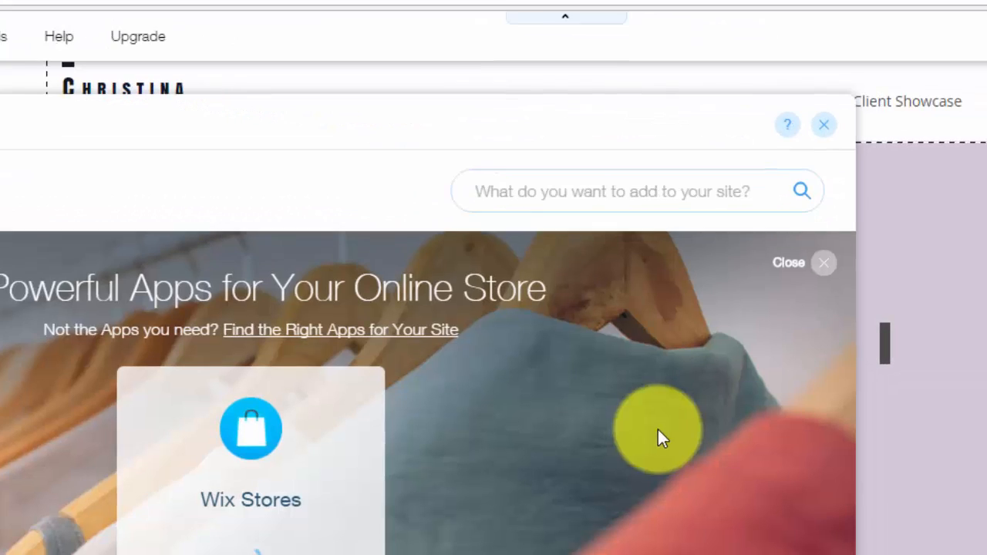
{"action": "type", "text": "g"}
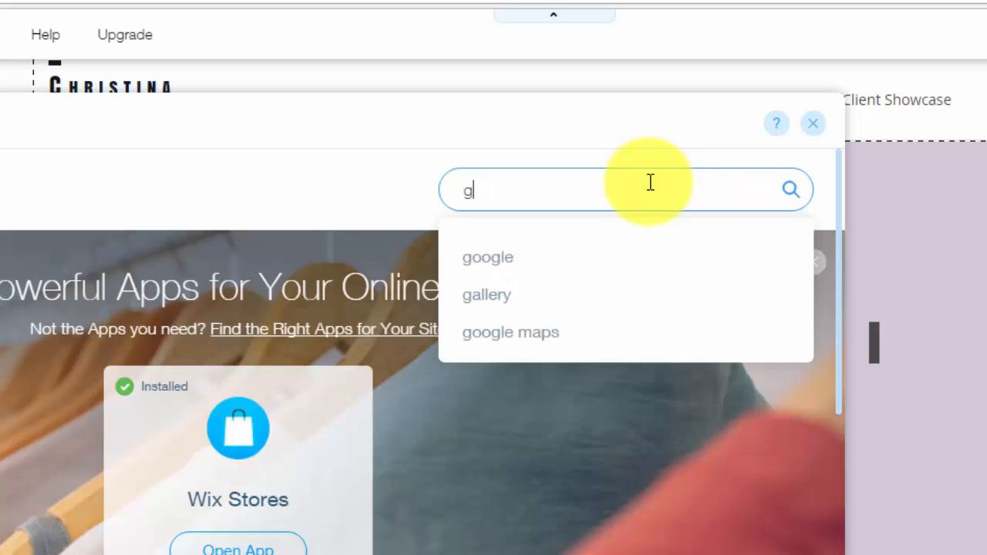
{"action": "type", "text": "ift ca"}
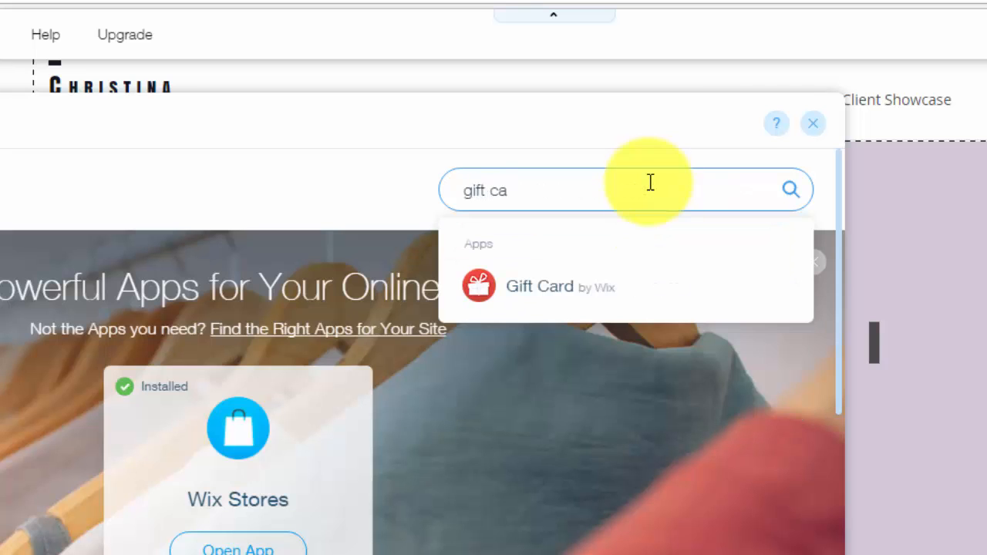
{"action": "mouse_move", "coordinate": [586, 301]}
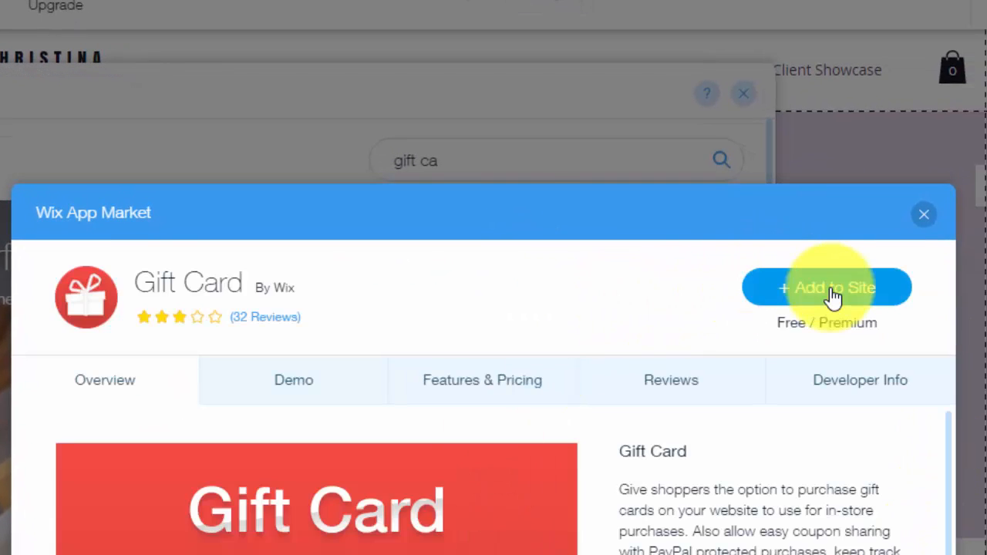
Step: Add Gift Card by Wix to the site, dismiss the success message, and close Pages
{"action": "left_click", "coordinate": [827, 287]}
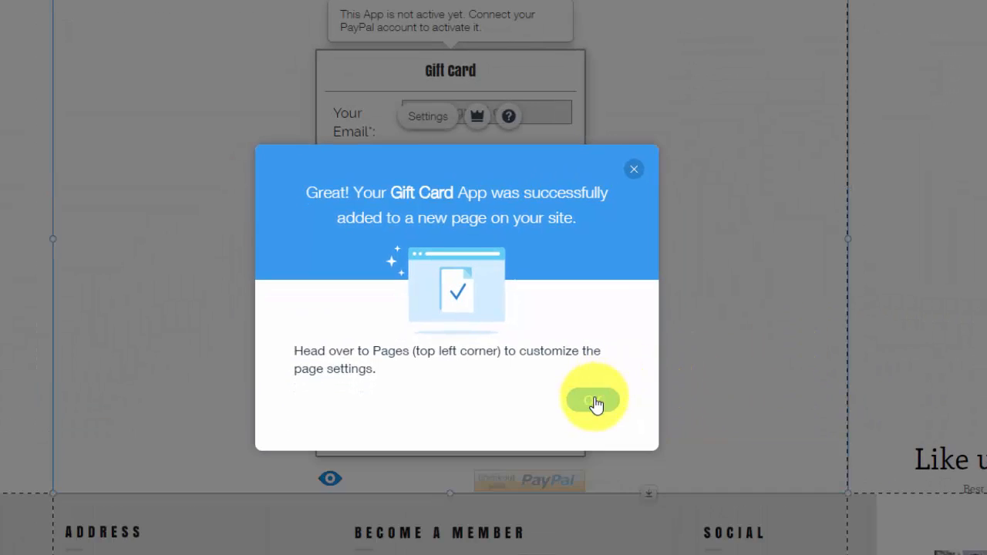
{"action": "left_click", "coordinate": [594, 400]}
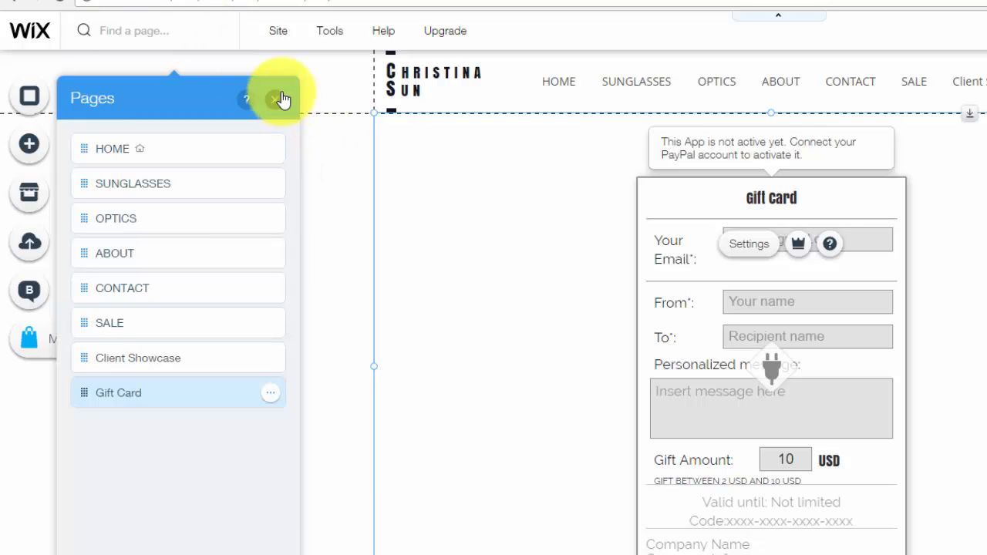
{"action": "left_click", "coordinate": [276, 100]}
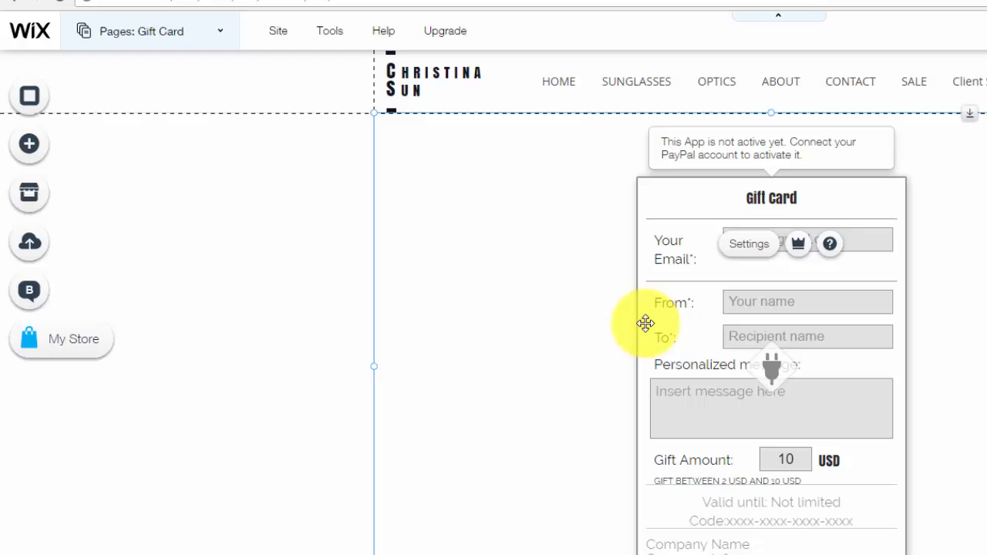
{"action": "mouse_move", "coordinate": [980, 337]}
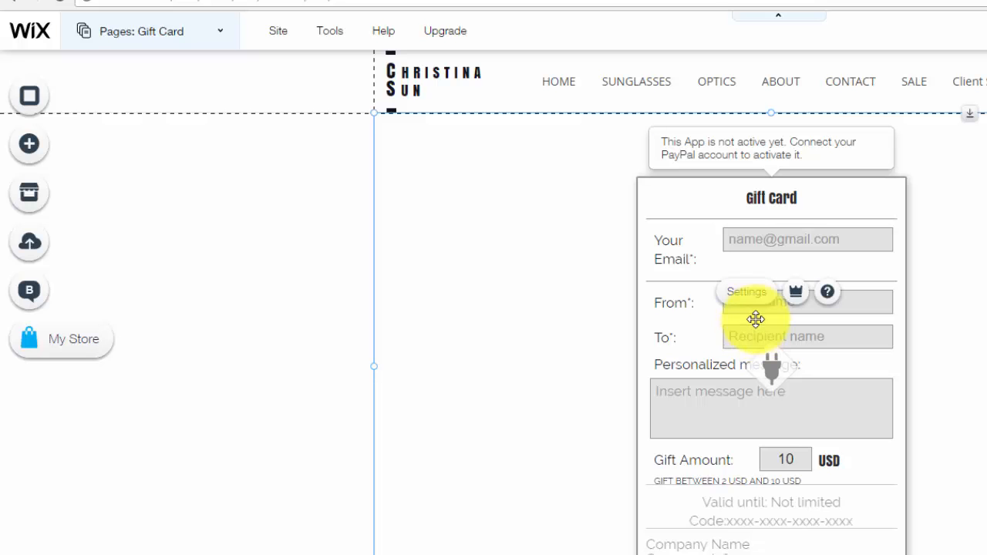
{"action": "mouse_move", "coordinate": [744, 305]}
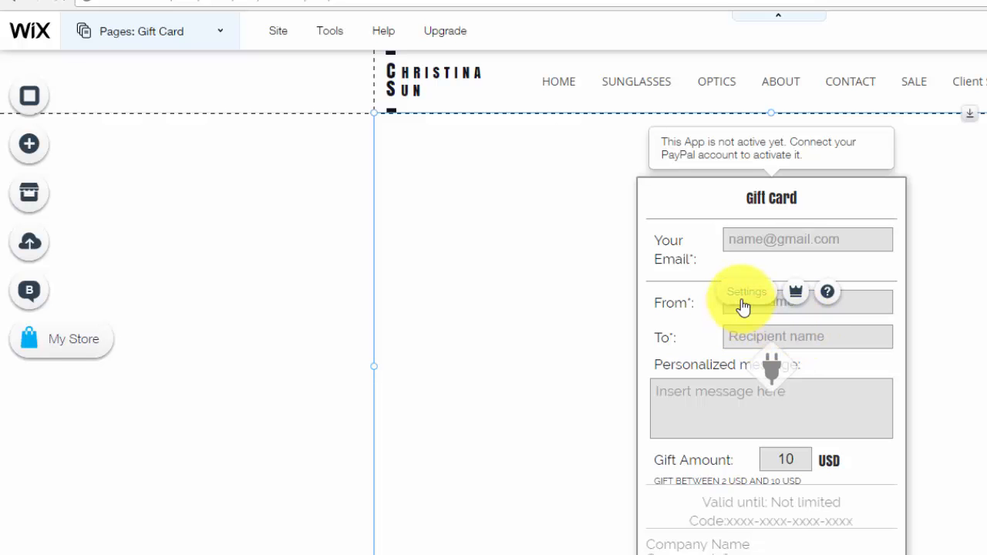
Step: Open the Gift Card element's Settings, which ask for a connected PayPal account
{"action": "left_click", "coordinate": [747, 291]}
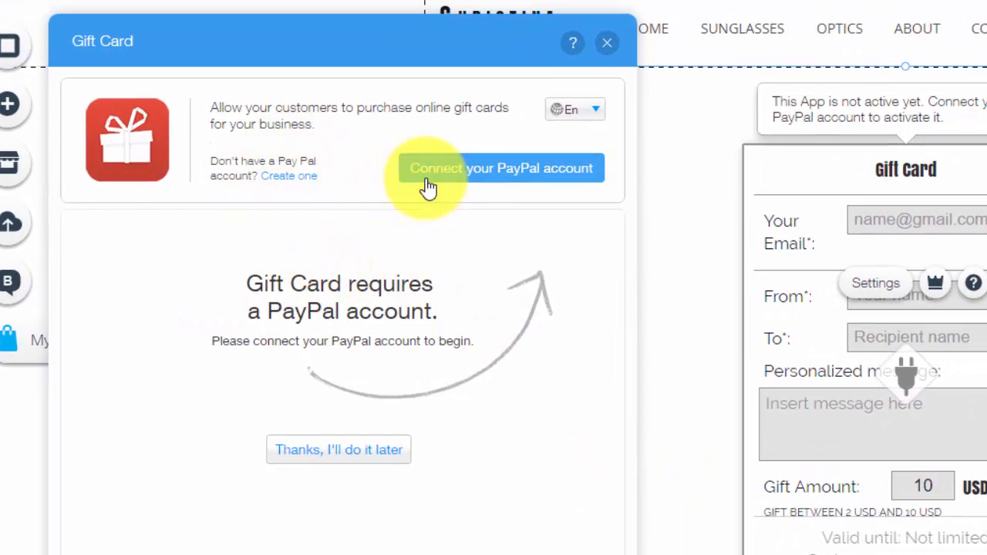
{"action": "mouse_move", "coordinate": [563, 343]}
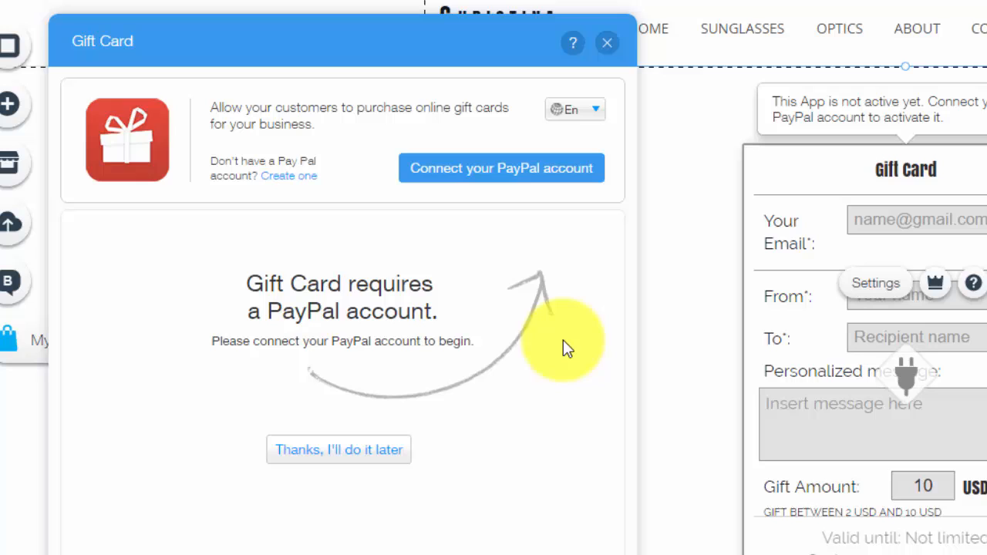
{"action": "mouse_move", "coordinate": [561, 349]}
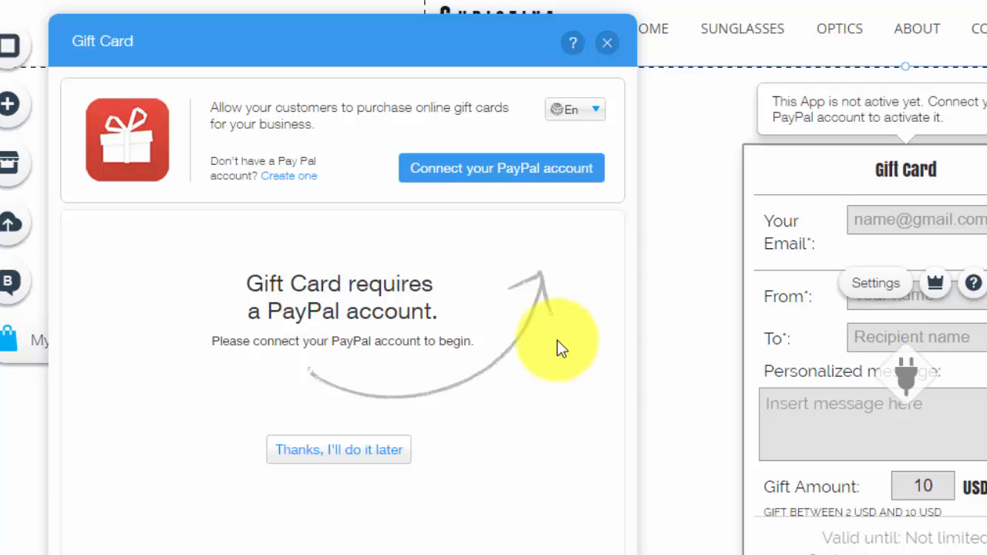
{"action": "mouse_move", "coordinate": [554, 182]}
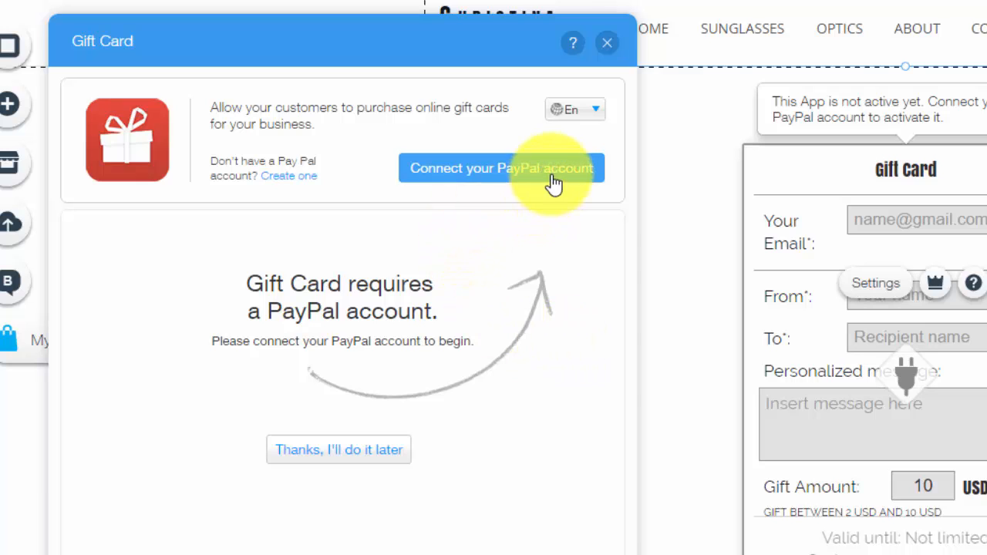
{"action": "mouse_move", "coordinate": [613, 285]}
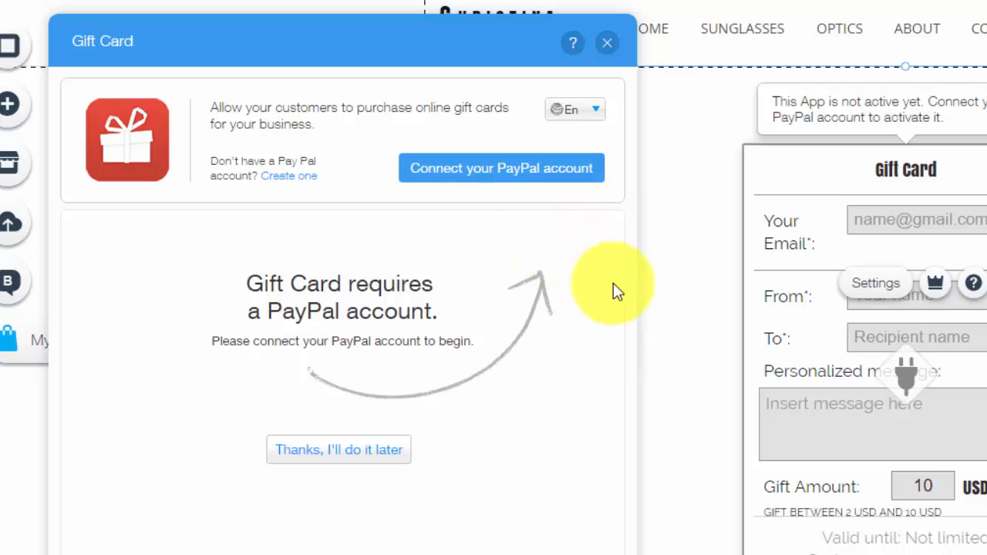
{"action": "mouse_move", "coordinate": [544, 200]}
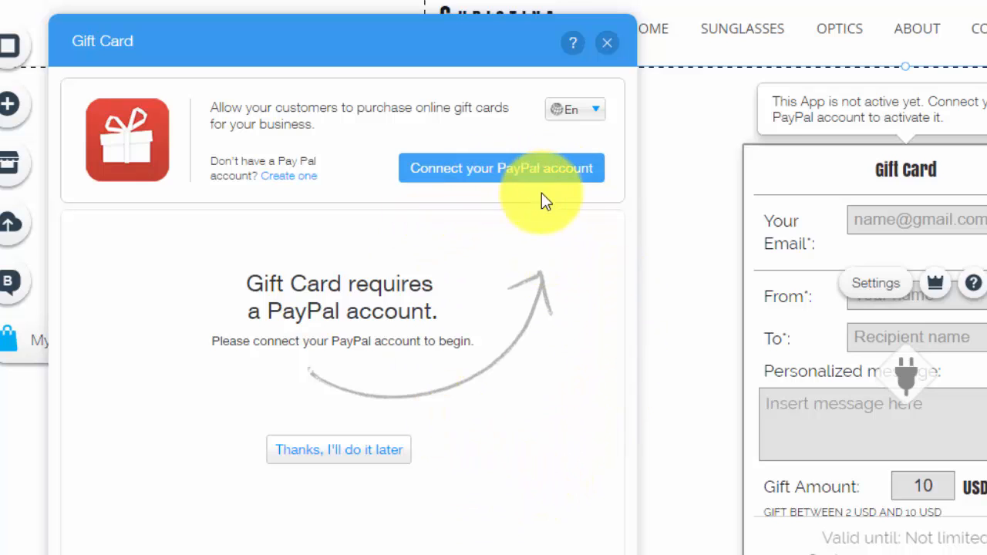
{"action": "mouse_move", "coordinate": [459, 203]}
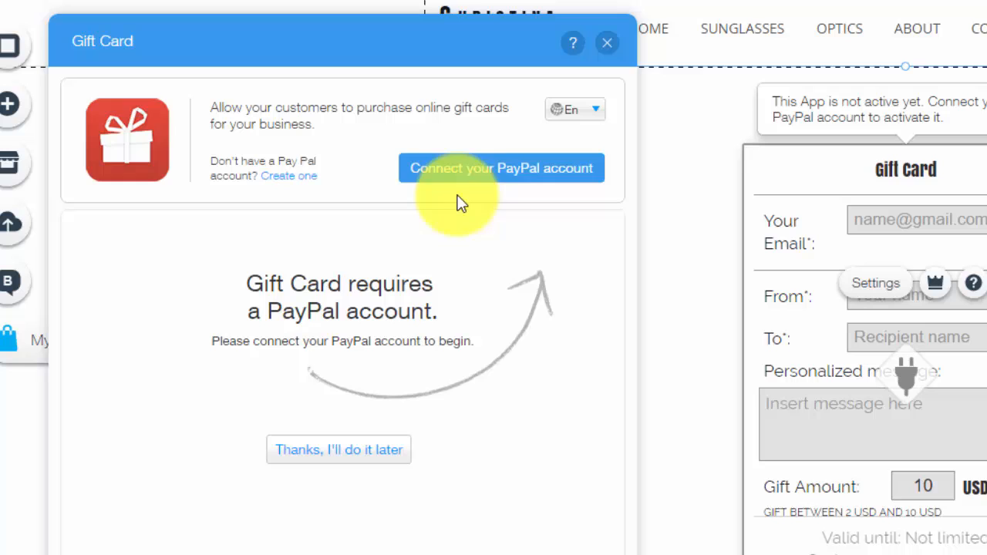
{"action": "mouse_move", "coordinate": [681, 172]}
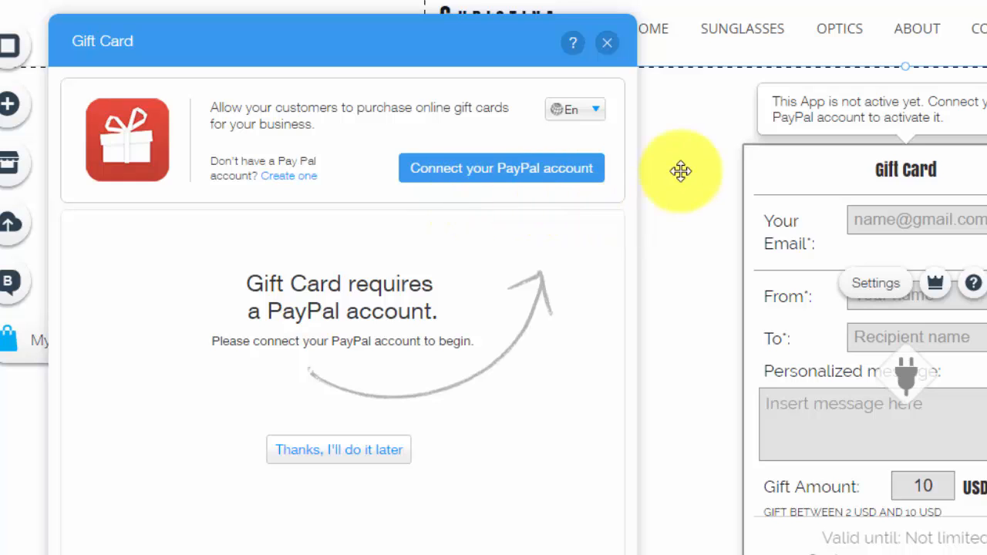
{"action": "mouse_move", "coordinate": [699, 206]}
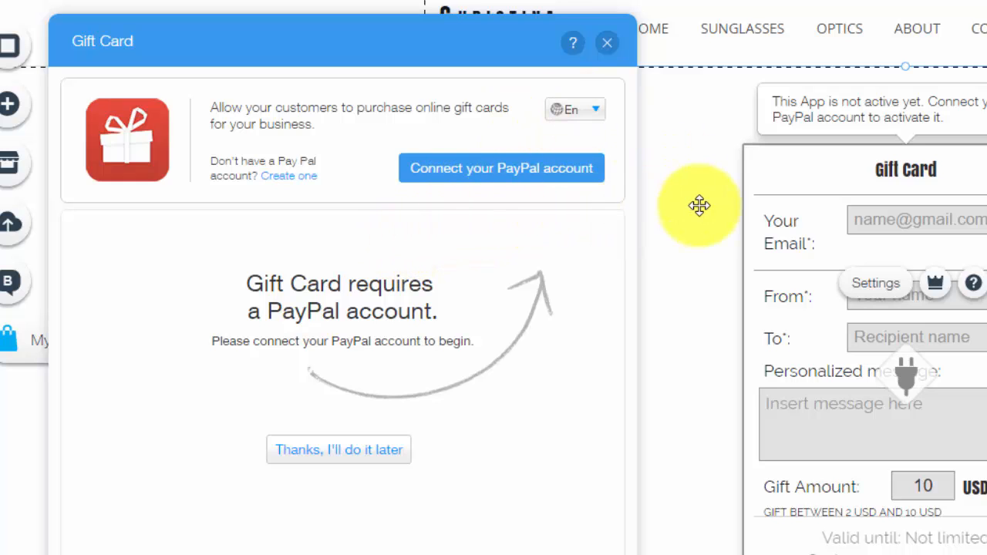
{"action": "mouse_move", "coordinate": [339, 449]}
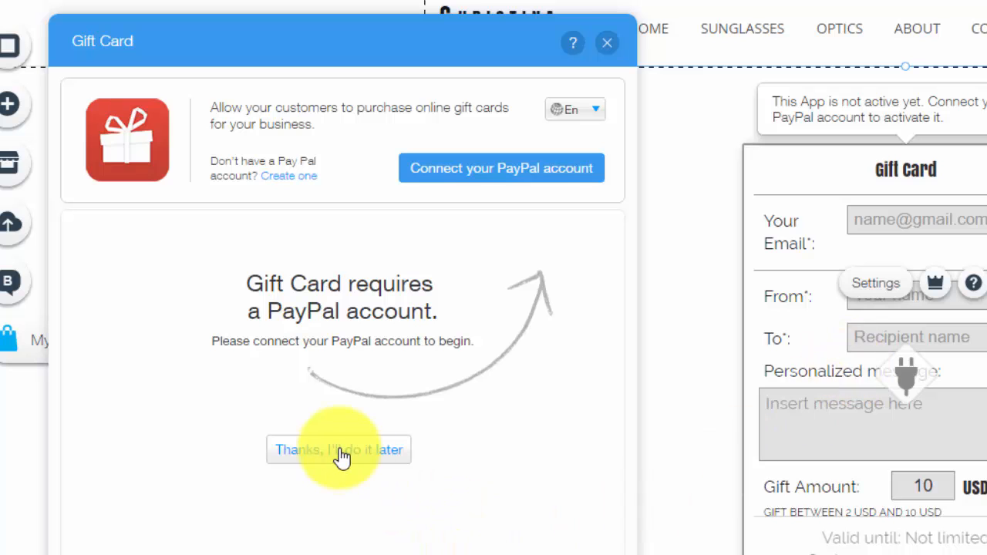
Step: Skip the PayPal connection to reveal the Gift Card settings form
{"action": "left_click", "coordinate": [339, 449]}
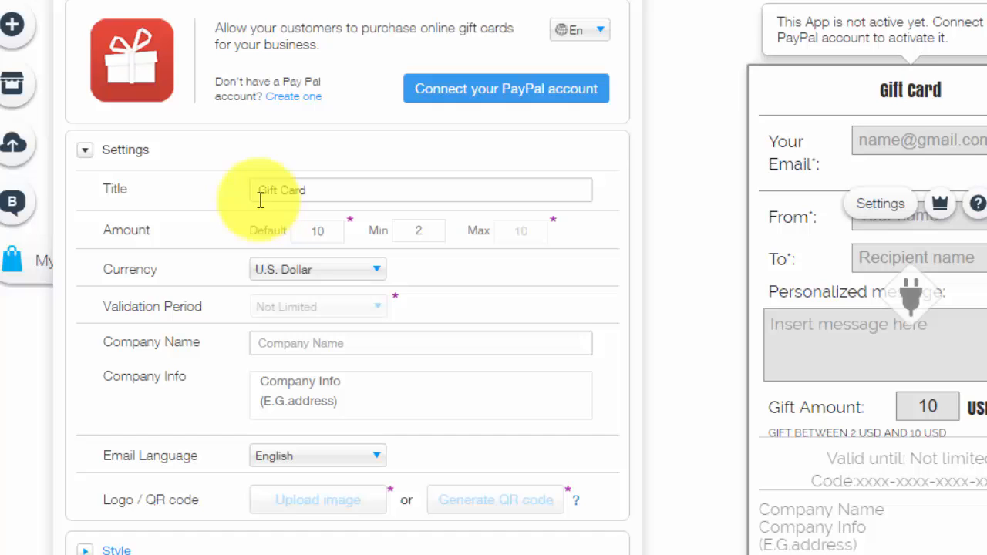
{"action": "mouse_move", "coordinate": [258, 236]}
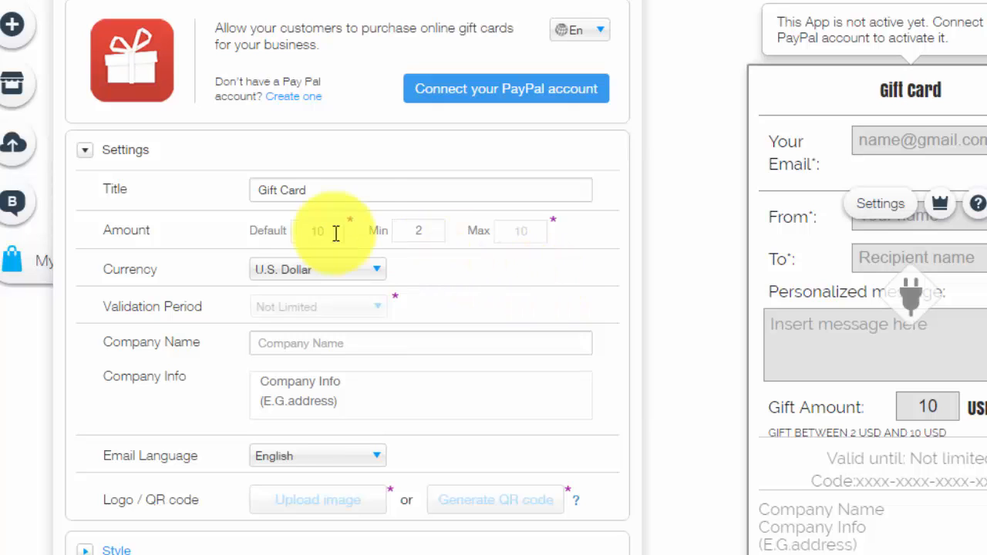
{"action": "mouse_move", "coordinate": [354, 220]}
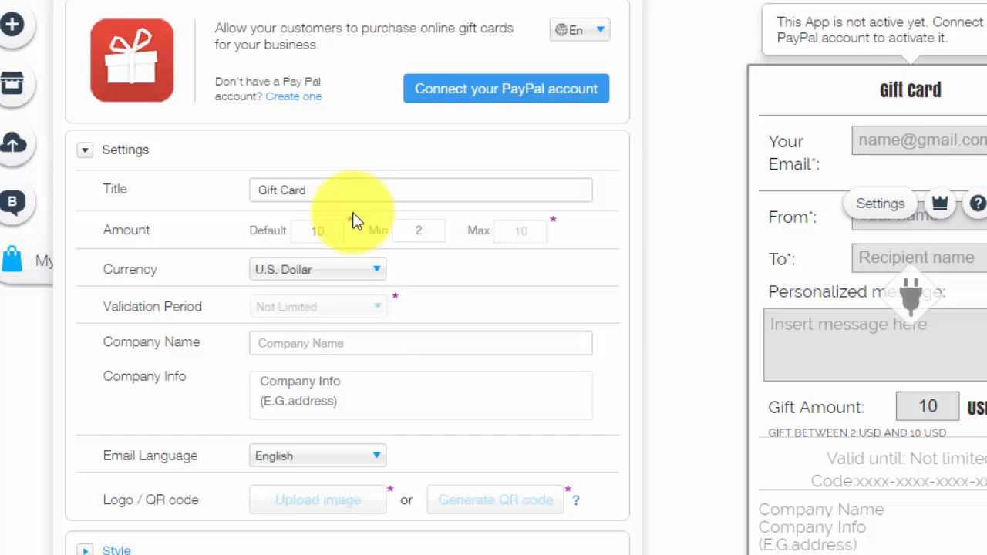
{"action": "mouse_move", "coordinate": [491, 108]}
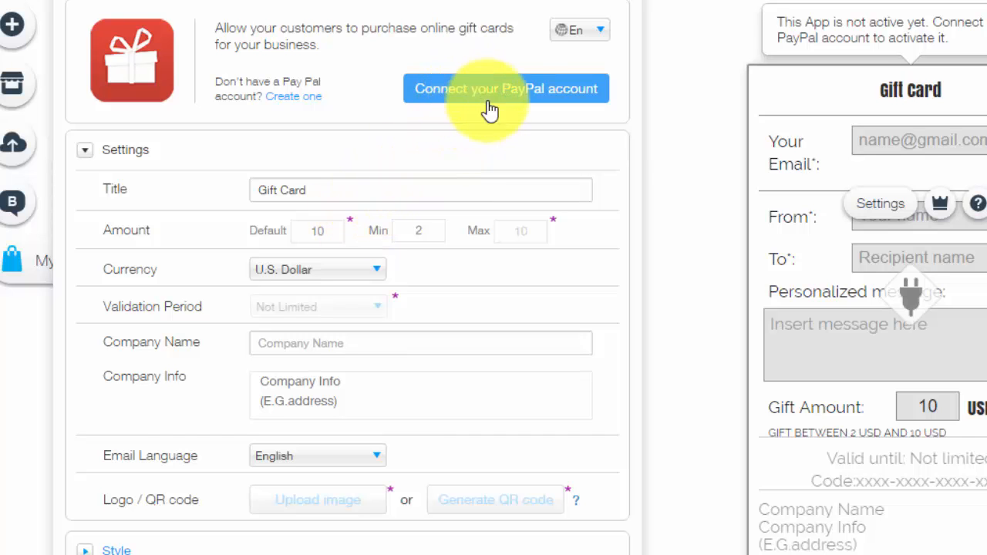
{"action": "mouse_move", "coordinate": [594, 266]}
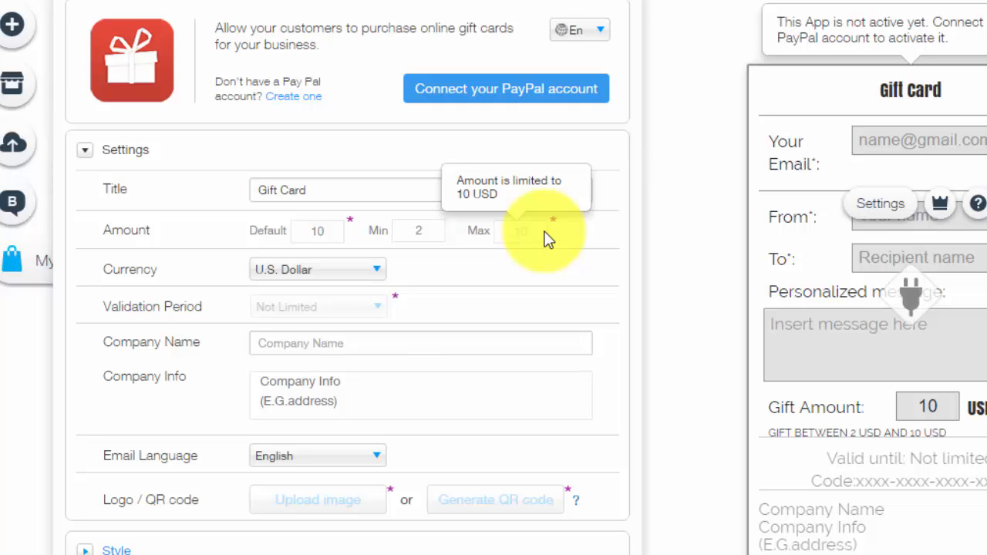
{"action": "mouse_move", "coordinate": [554, 240]}
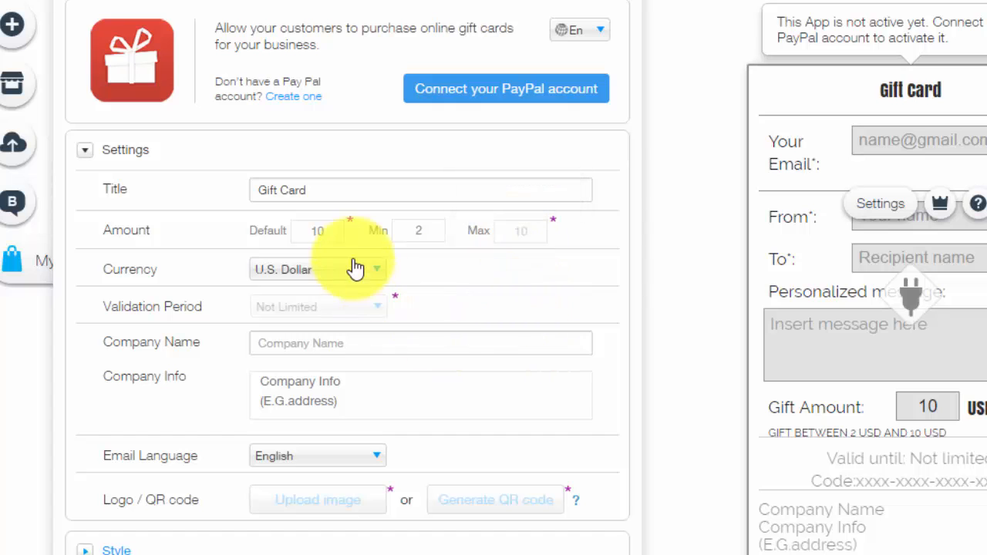
{"action": "mouse_move", "coordinate": [374, 299]}
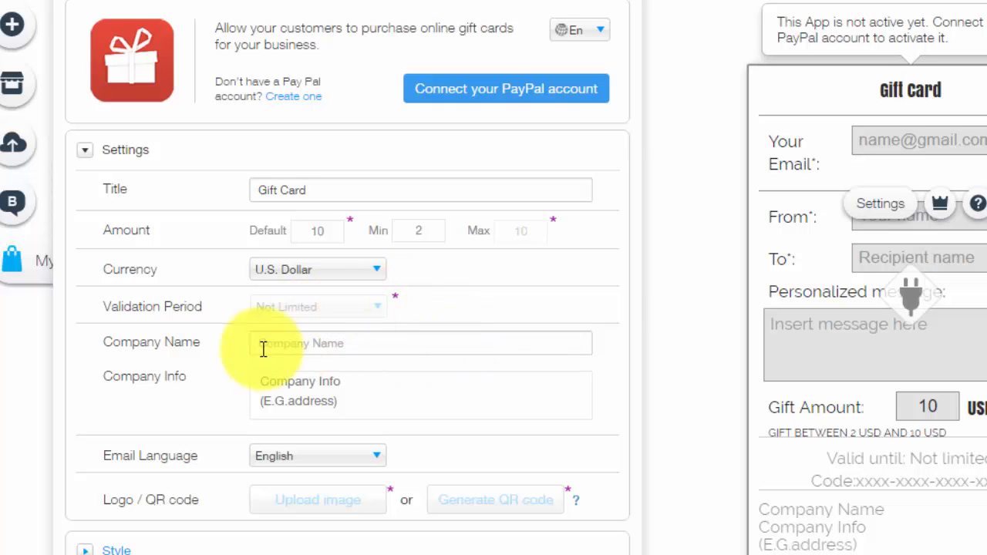
{"action": "mouse_move", "coordinate": [394, 313]}
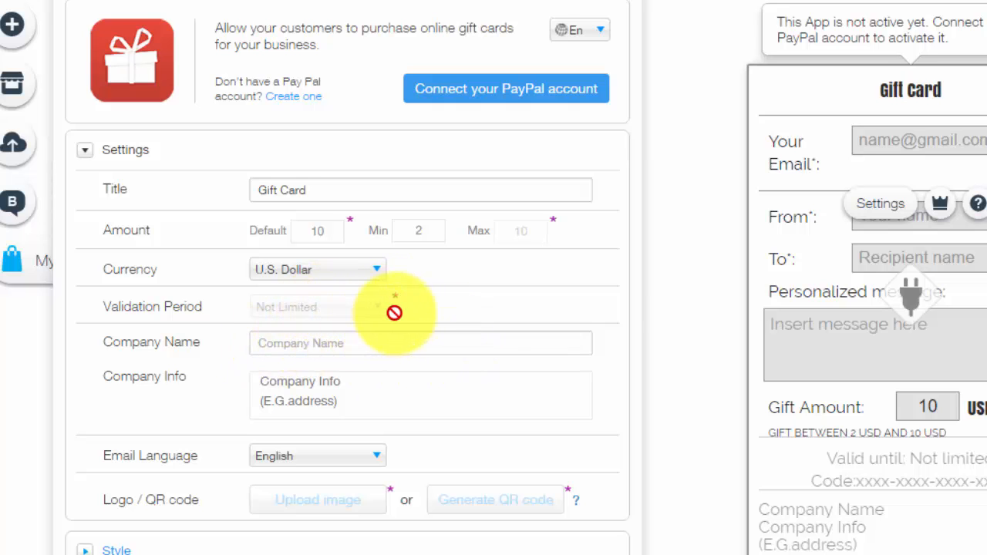
{"action": "mouse_move", "coordinate": [532, 135]}
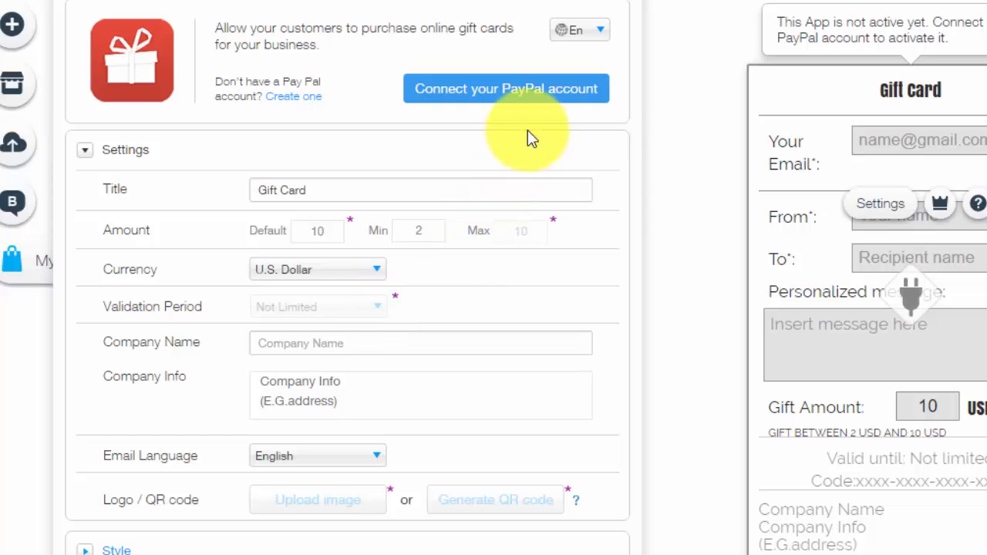
{"action": "mouse_move", "coordinate": [397, 303]}
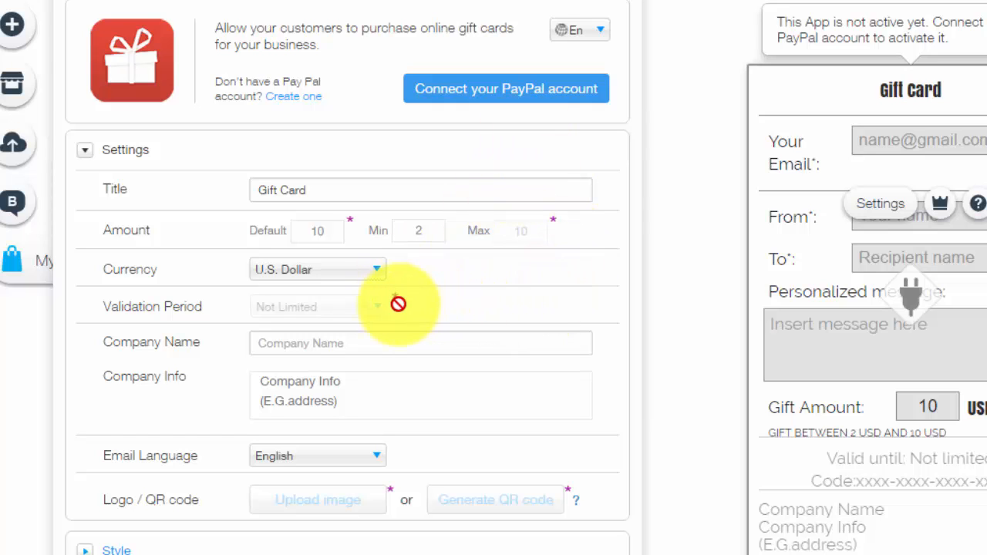
{"action": "mouse_move", "coordinate": [536, 281]}
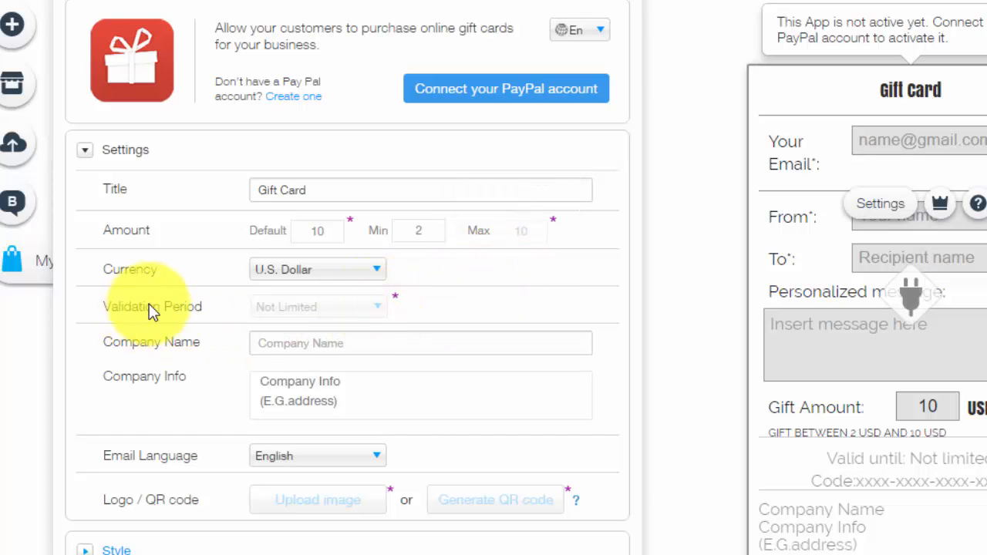
{"action": "mouse_move", "coordinate": [401, 490]}
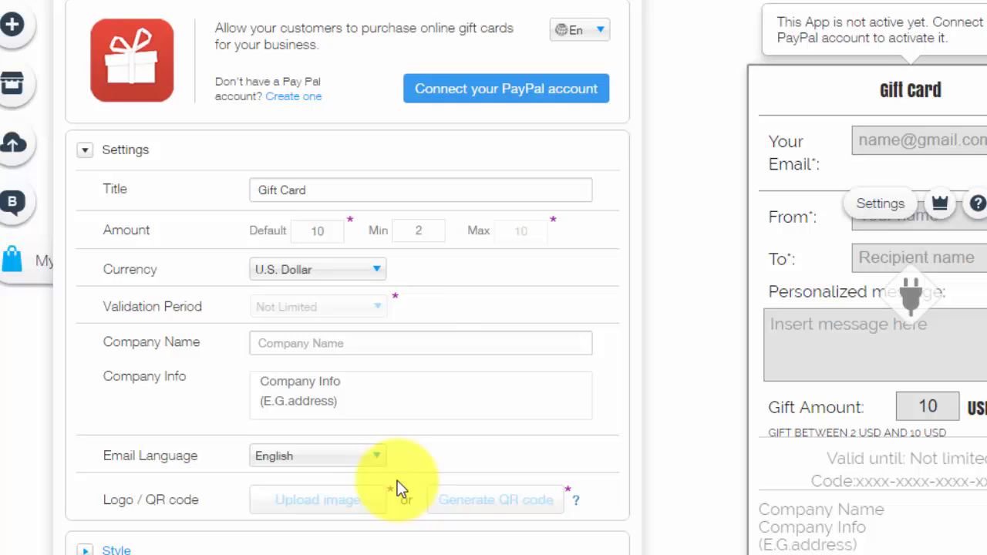
{"action": "mouse_move", "coordinate": [351, 232]}
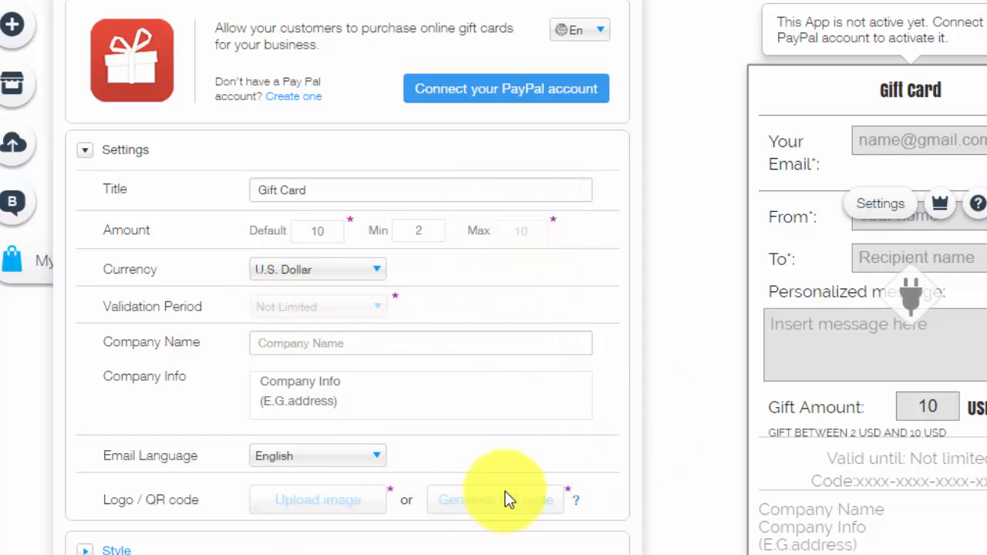
{"action": "mouse_move", "coordinate": [547, 467]}
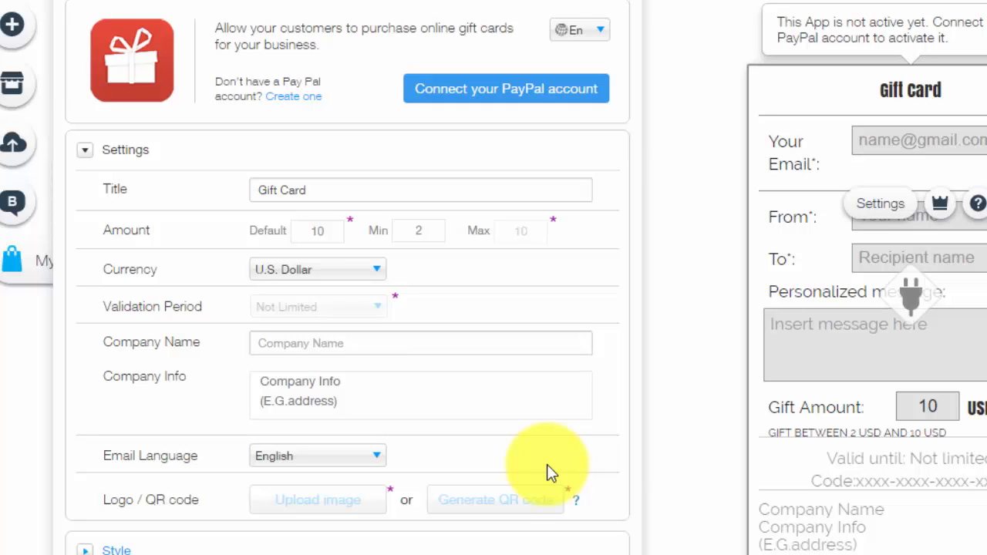
{"action": "mouse_move", "coordinate": [513, 380]}
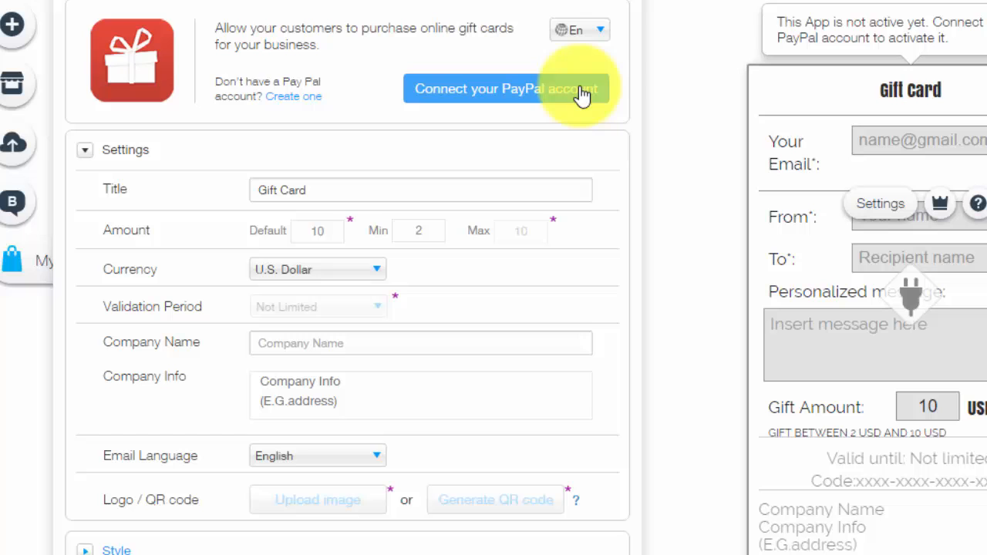
{"action": "mouse_move", "coordinate": [528, 216]}
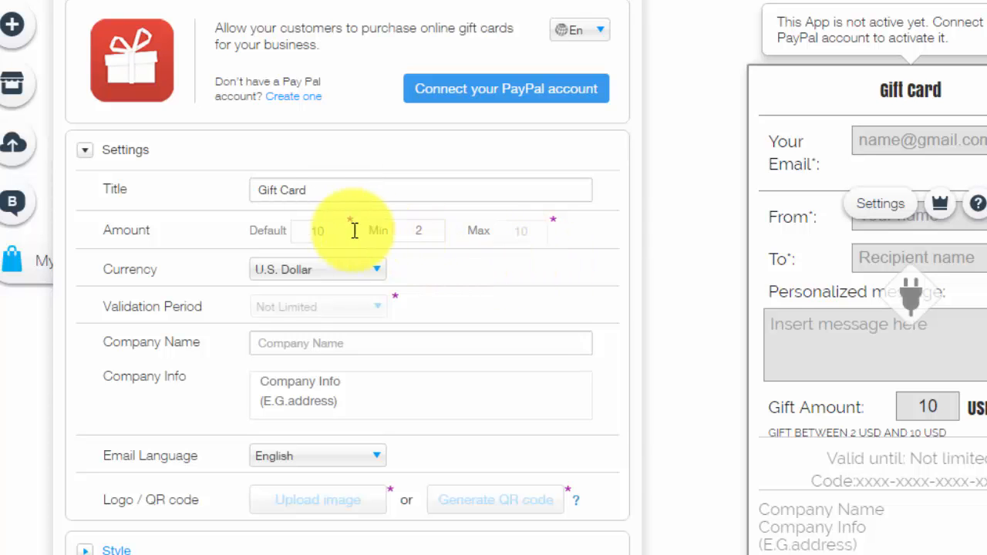
{"action": "mouse_move", "coordinate": [394, 316]}
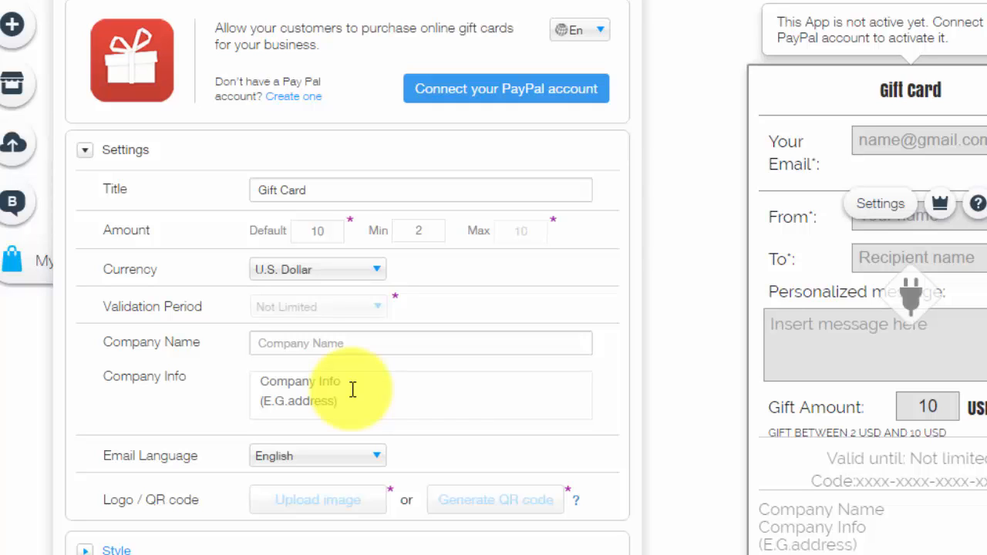
{"action": "mouse_move", "coordinate": [440, 370]}
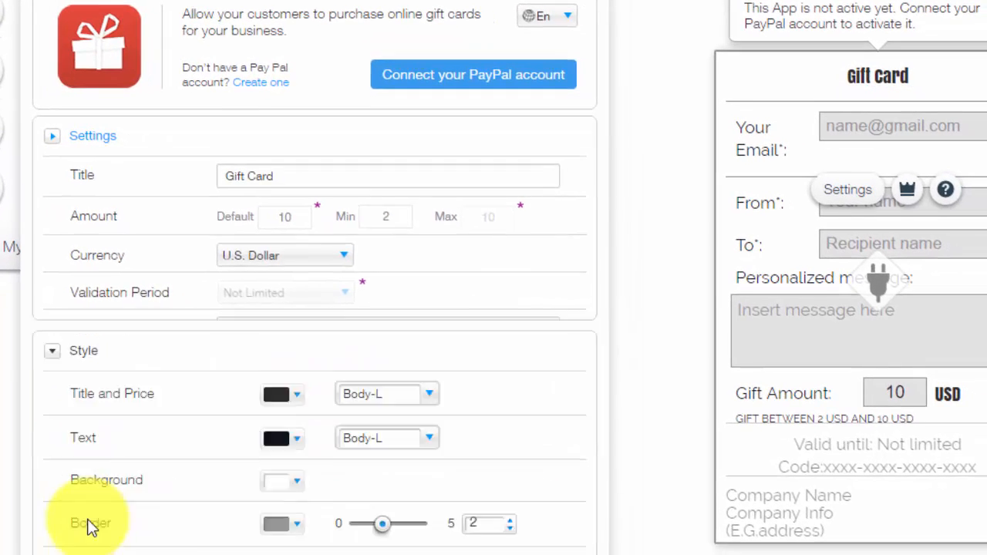
{"action": "scroll", "scroll_direction": "down", "scroll_amount": 3}
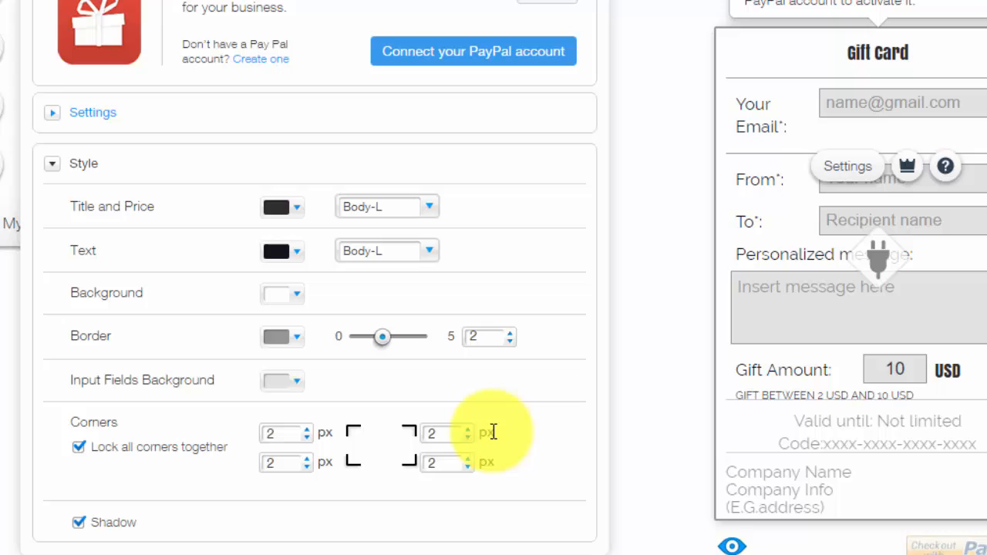
{"action": "mouse_move", "coordinate": [212, 378]}
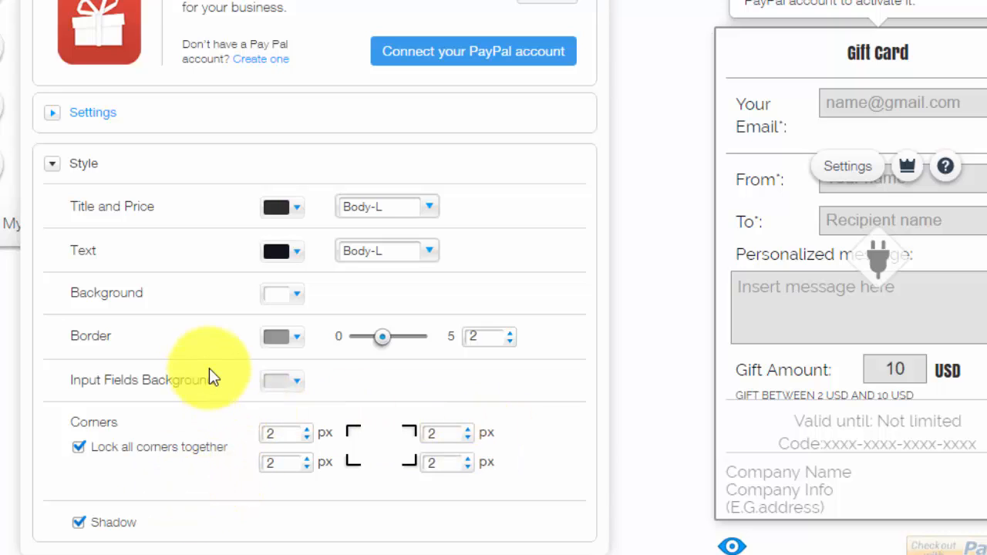
{"action": "mouse_move", "coordinate": [214, 212]}
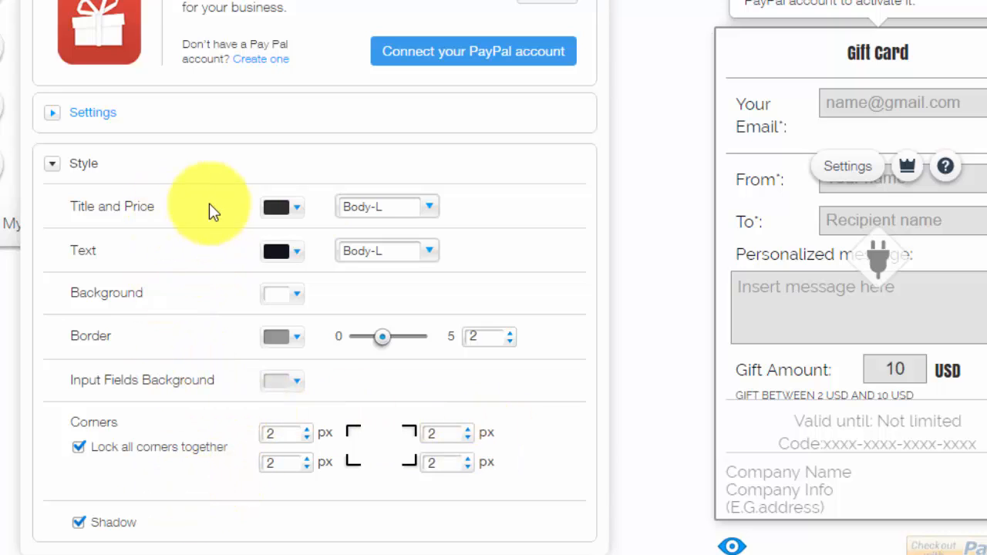
{"action": "left_click", "coordinate": [276, 250]}
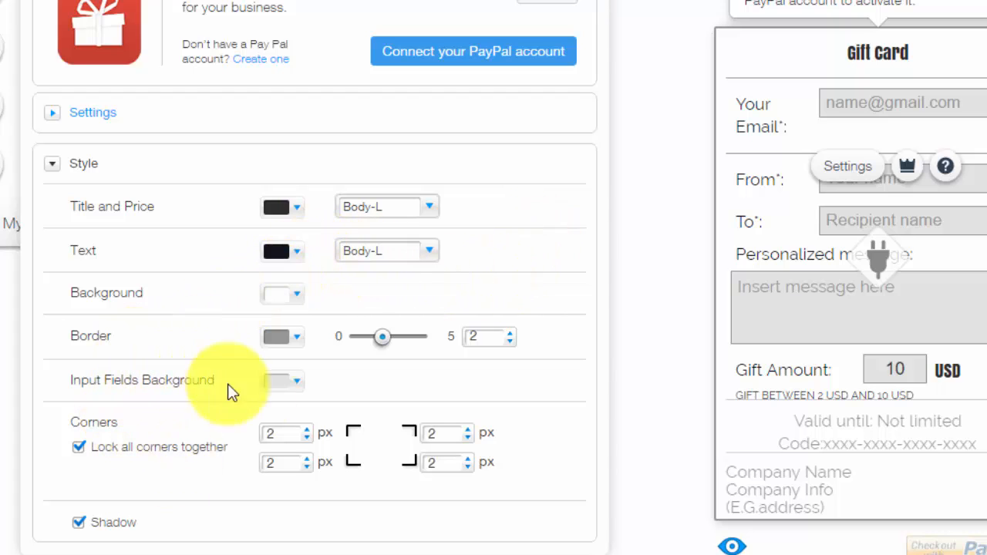
{"action": "mouse_move", "coordinate": [215, 470]}
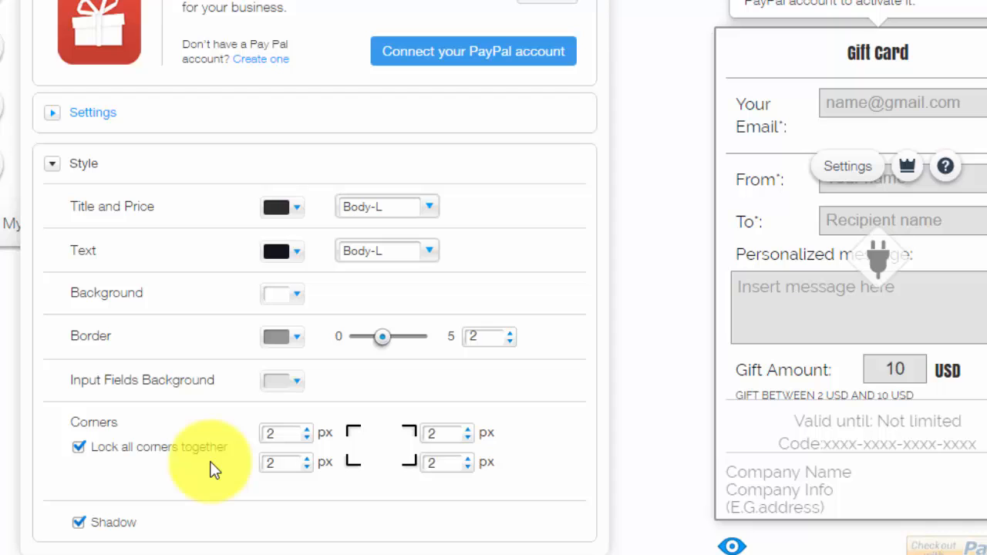
{"action": "mouse_move", "coordinate": [120, 123]}
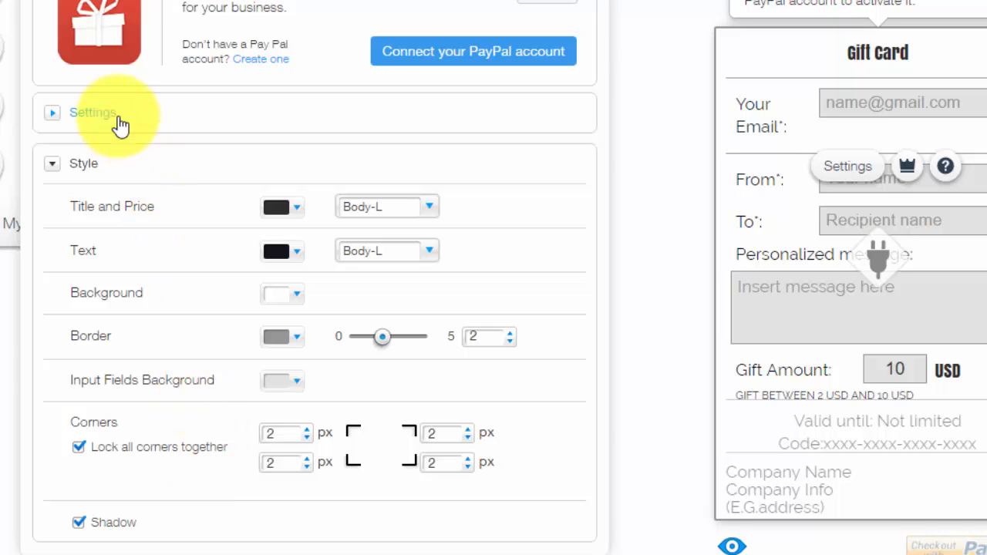
Step: Expand the Settings section to show the title, amount, currency, company, language and logo fields
{"action": "left_click", "coordinate": [93, 112]}
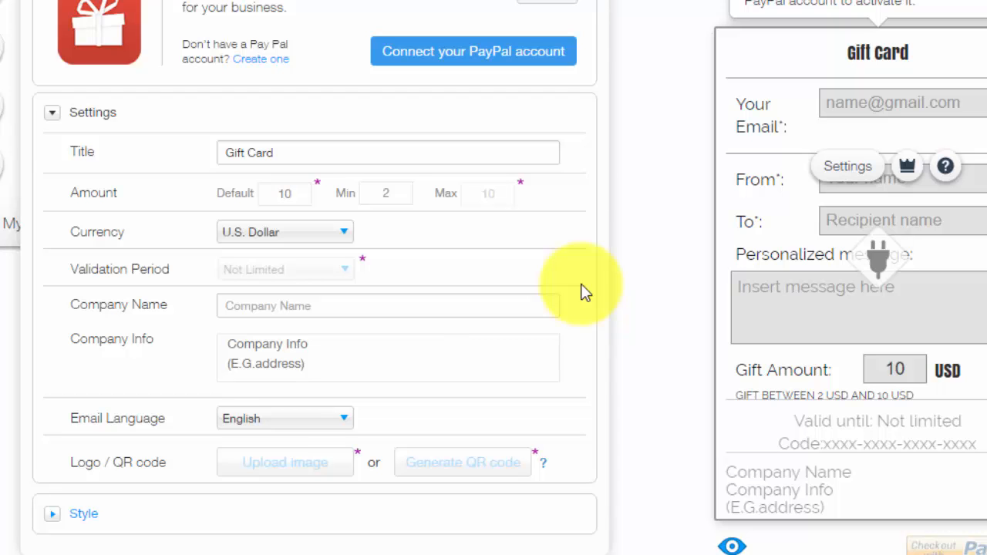
{"action": "mouse_move", "coordinate": [428, 208]}
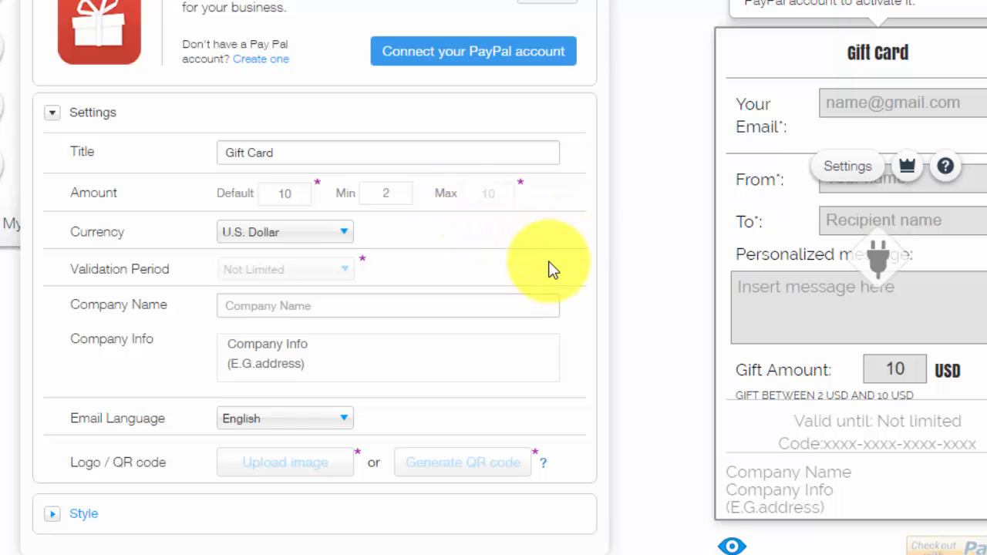
{"action": "mouse_move", "coordinate": [559, 363]}
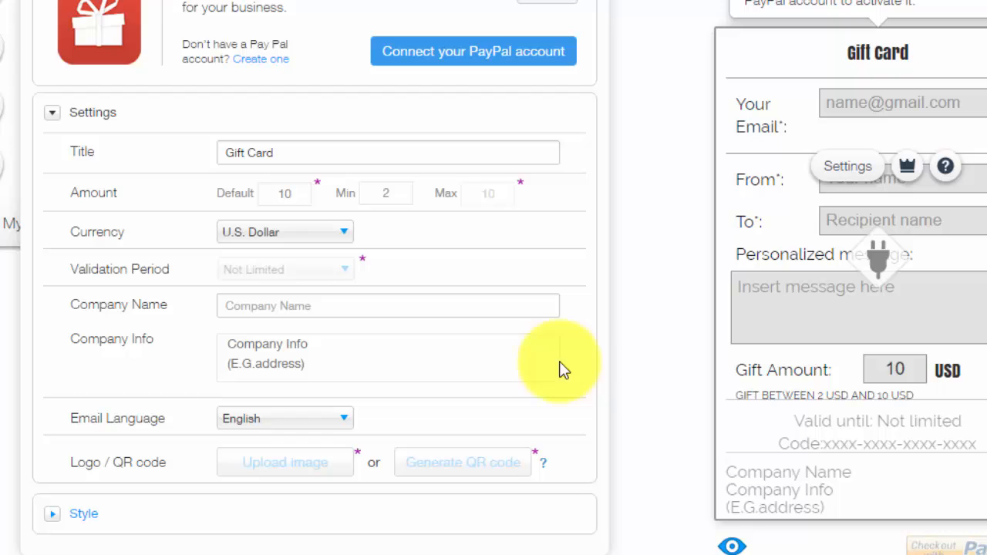
{"action": "mouse_move", "coordinate": [490, 372]}
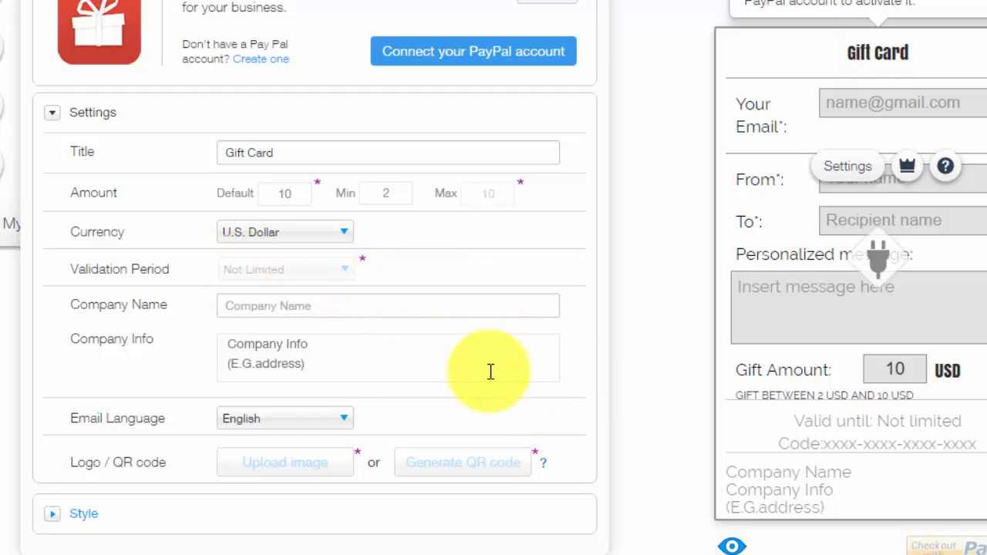
{"action": "mouse_move", "coordinate": [491, 345]}
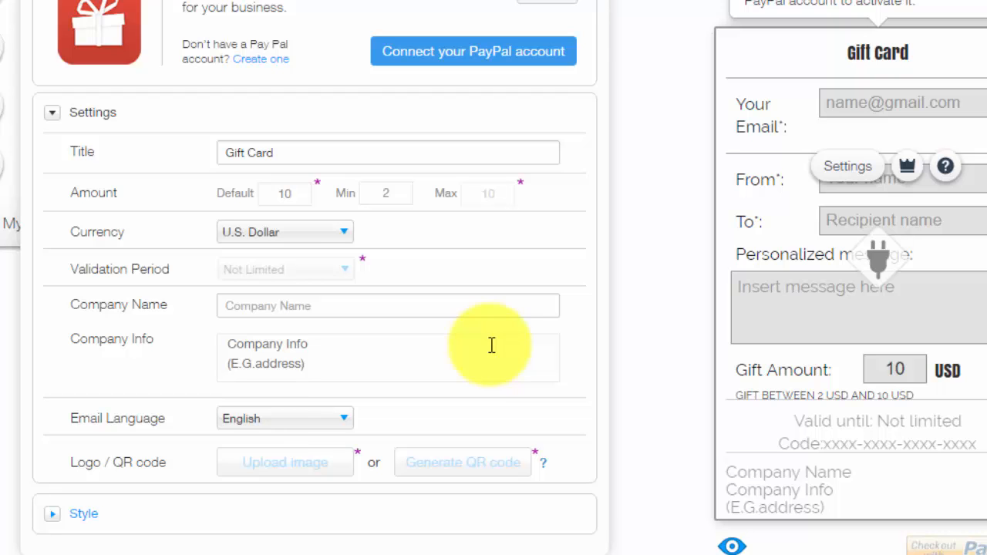
{"action": "mouse_move", "coordinate": [400, 222]}
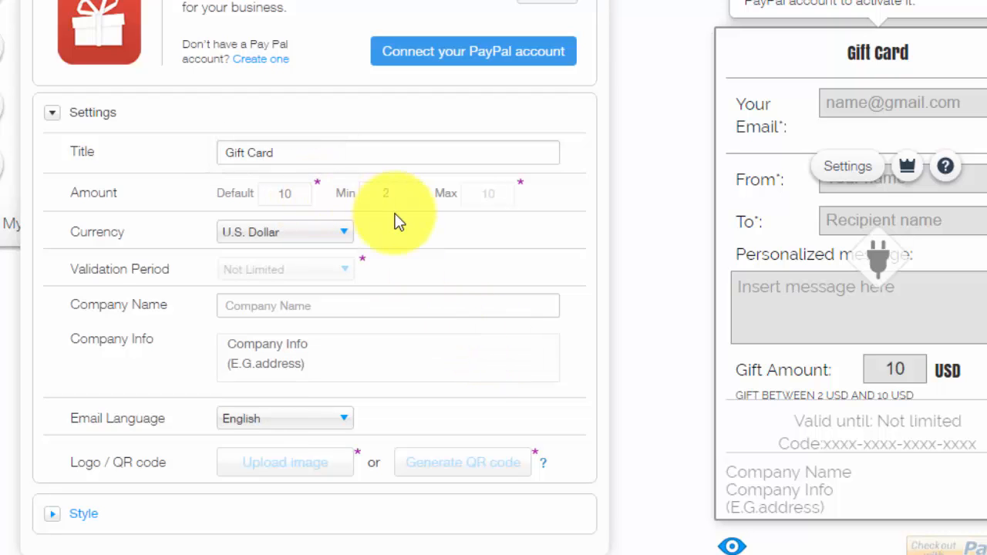